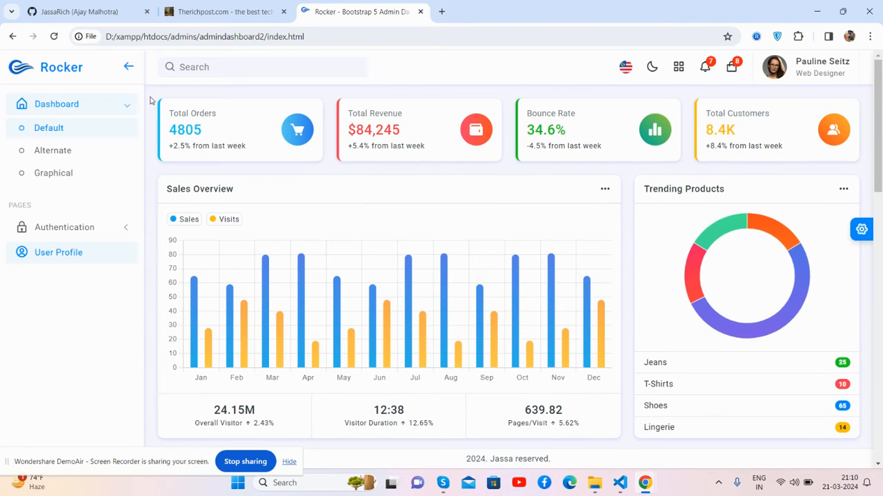
Collapse and re-expand the sidebar, then bring up the site search popup
{"action": "scroll", "scroll_direction": "down", "scroll_amount": 3}
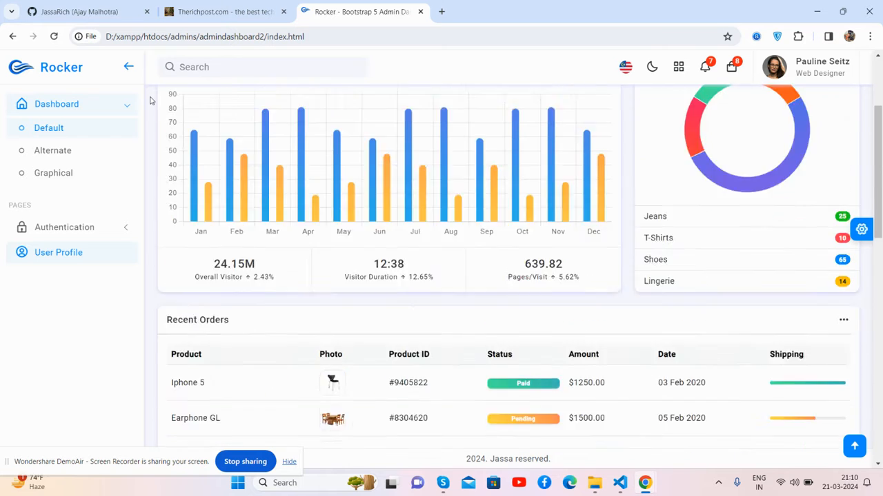
{"action": "scroll", "scroll_direction": "up", "scroll_amount": 3}
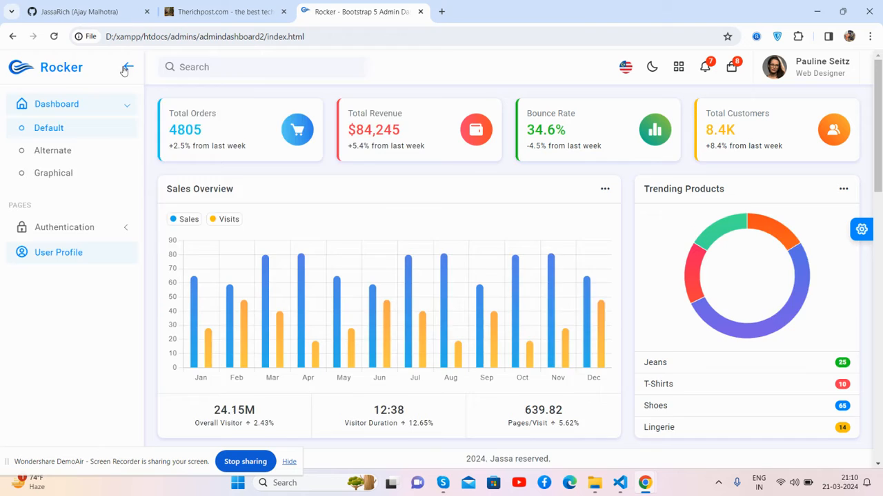
{"action": "left_click", "coordinate": [127, 66]}
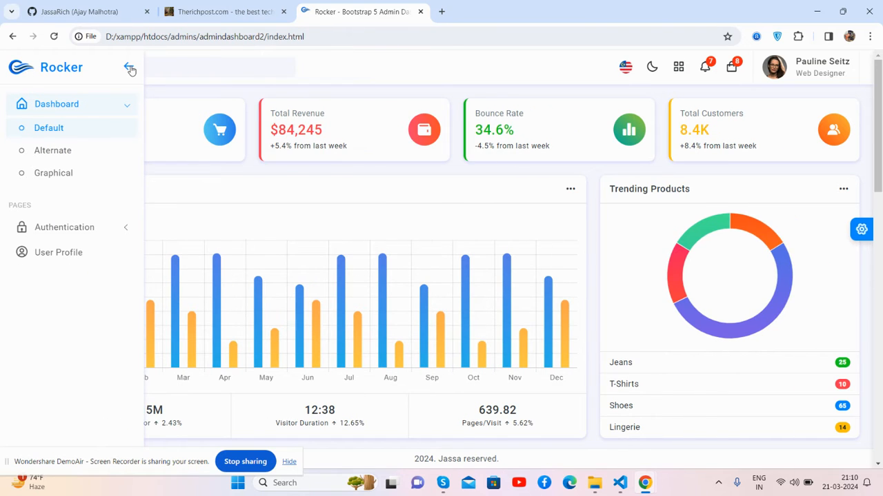
{"action": "left_click", "coordinate": [130, 66]}
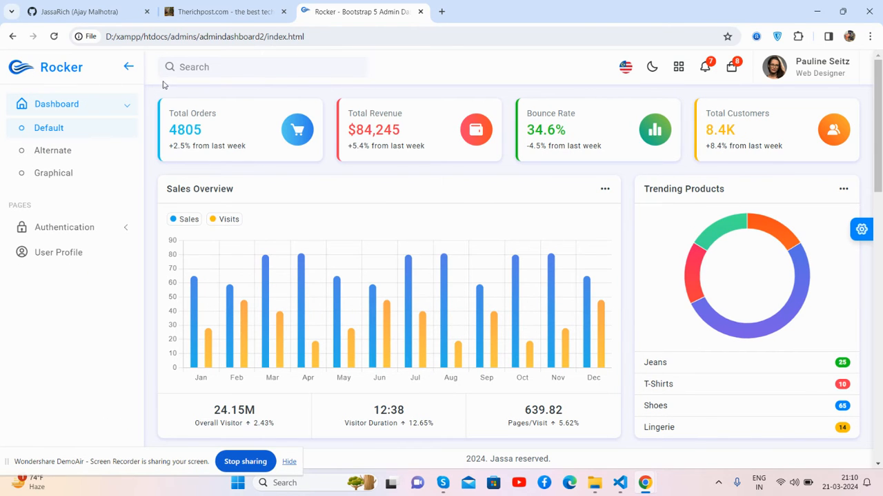
{"action": "left_click", "coordinate": [262, 66]}
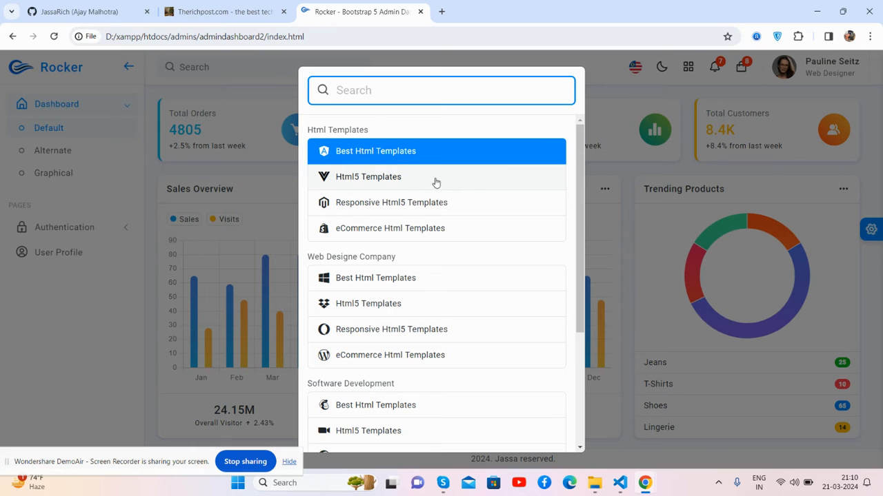
{"action": "mouse_move", "coordinate": [690, 162]}
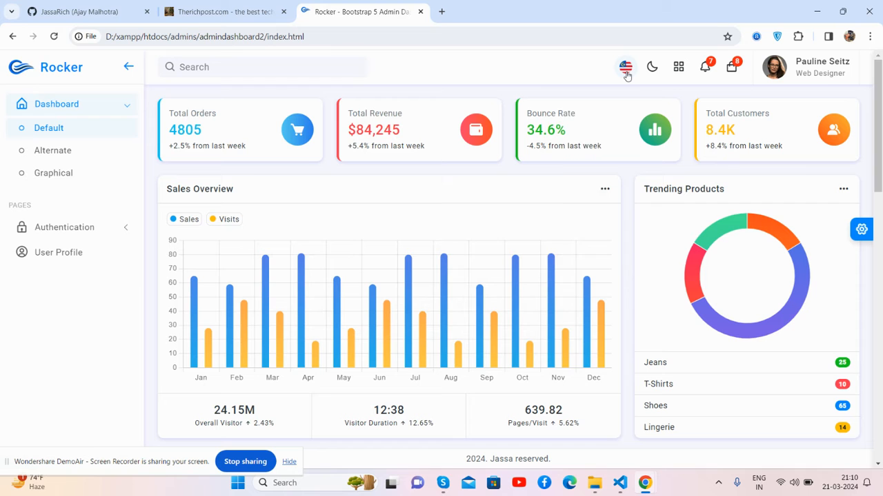
{"action": "mouse_move", "coordinate": [651, 66]}
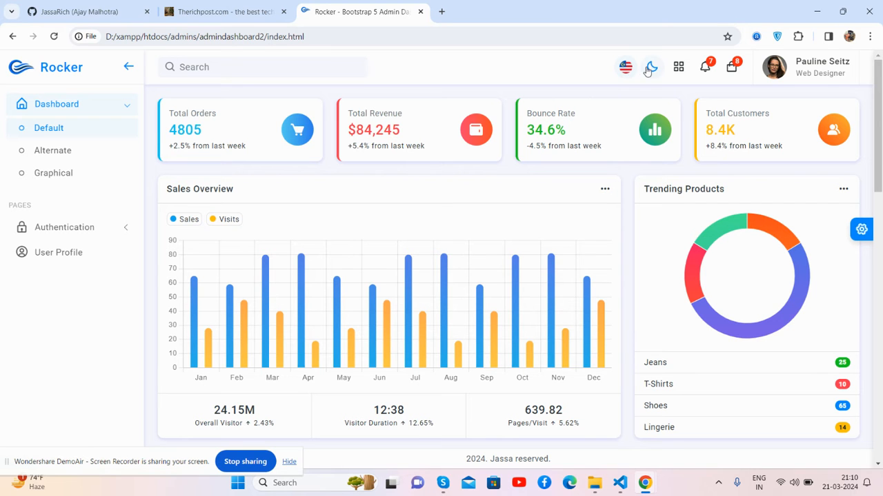
Switch the dashboard to dark mode and view the connected apps and notifications dropdowns
{"action": "left_click", "coordinate": [650, 67]}
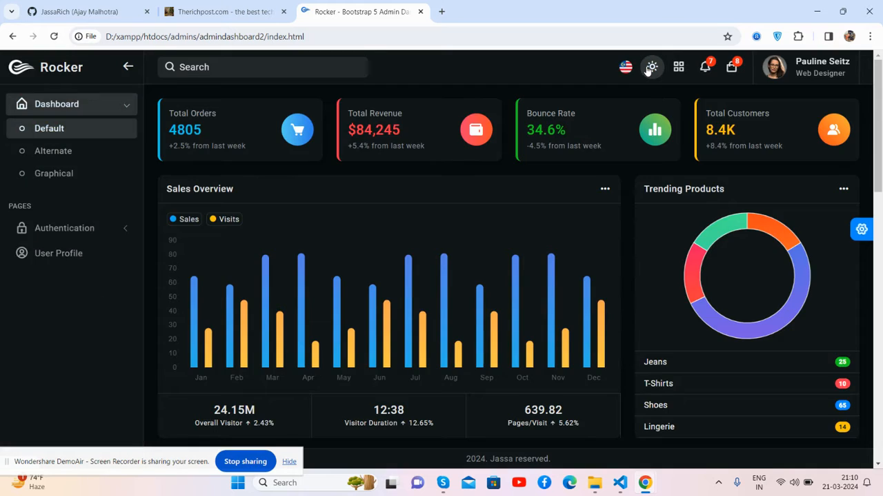
{"action": "left_click", "coordinate": [678, 66]}
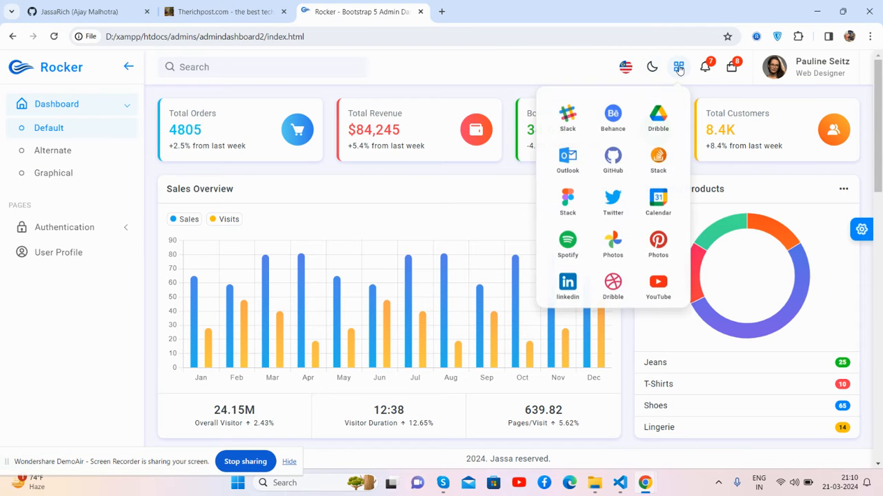
{"action": "left_click", "coordinate": [705, 66]}
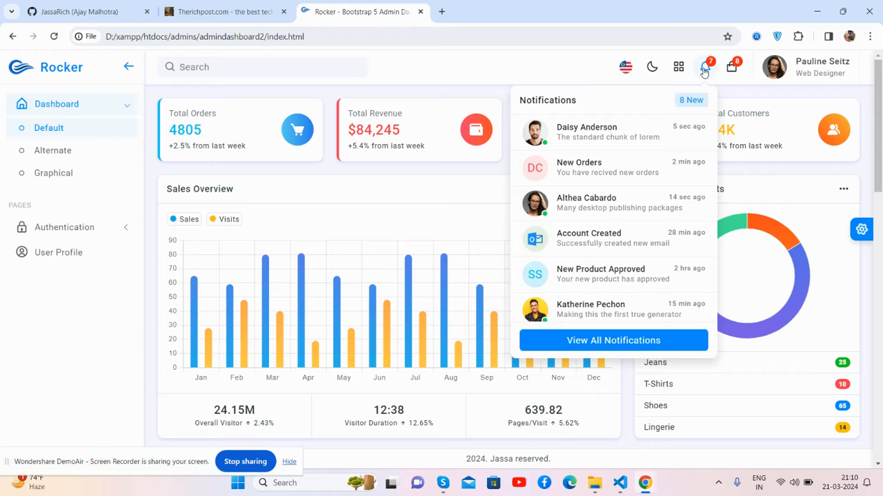
{"action": "left_click", "coordinate": [731, 66]}
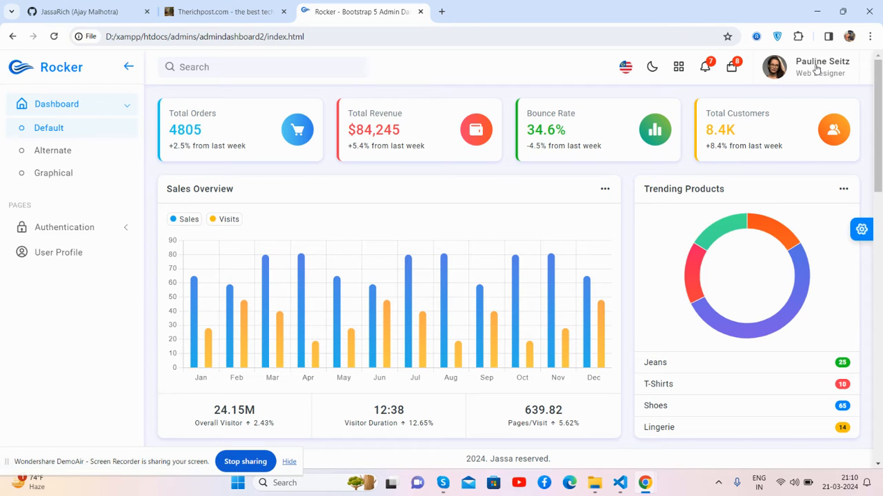
{"action": "mouse_move", "coordinate": [750, 160]}
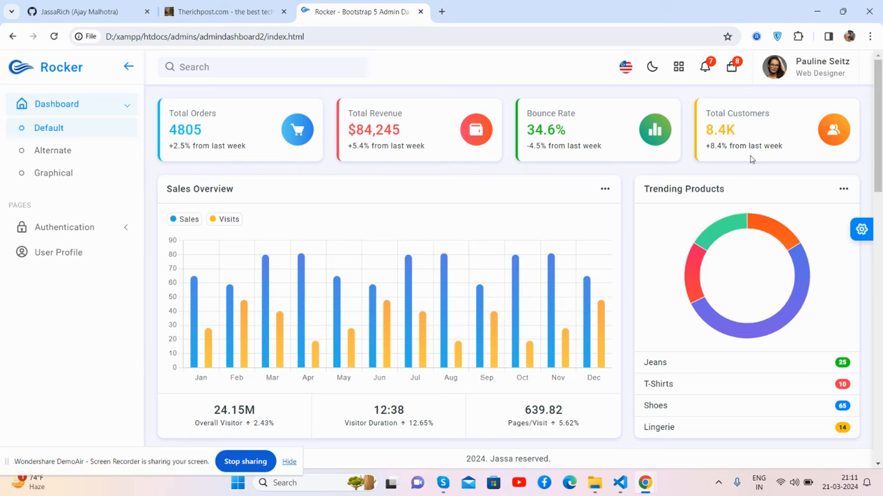
{"action": "mouse_move", "coordinate": [255, 135]}
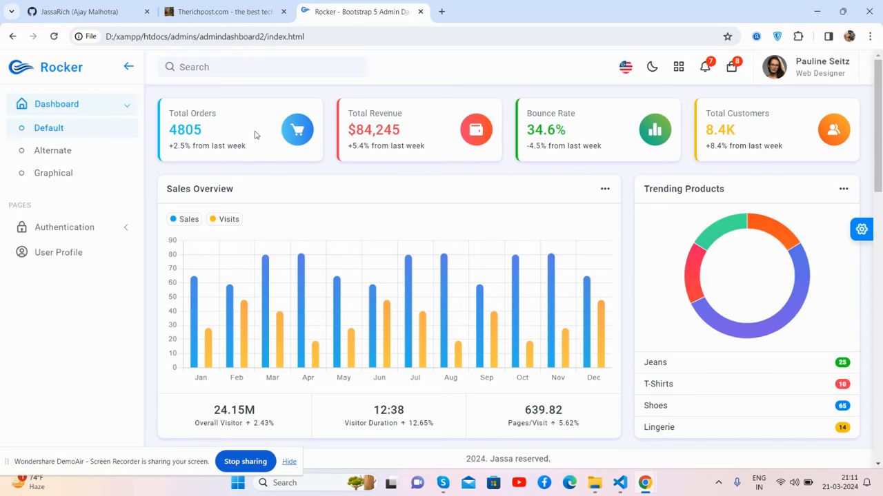
Scroll down through the dashboard page's widgets and charts
{"action": "scroll", "scroll_direction": "down", "scroll_amount": 3}
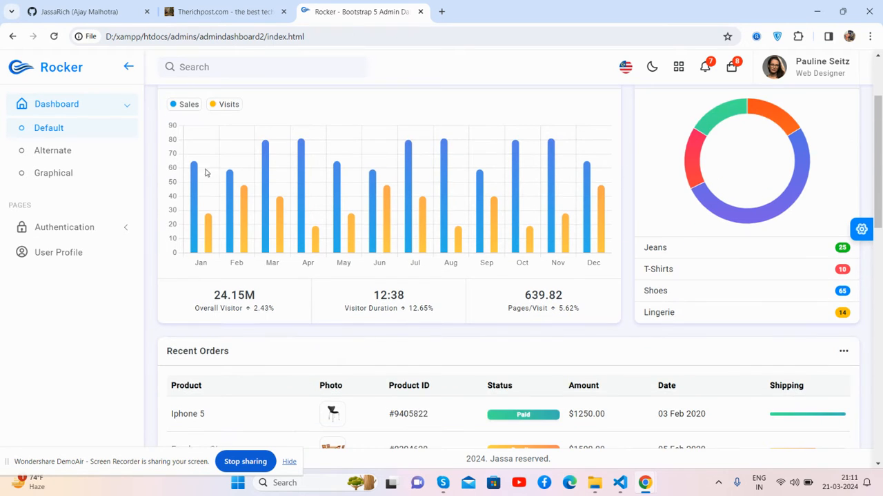
{"action": "mouse_move", "coordinate": [408, 204]}
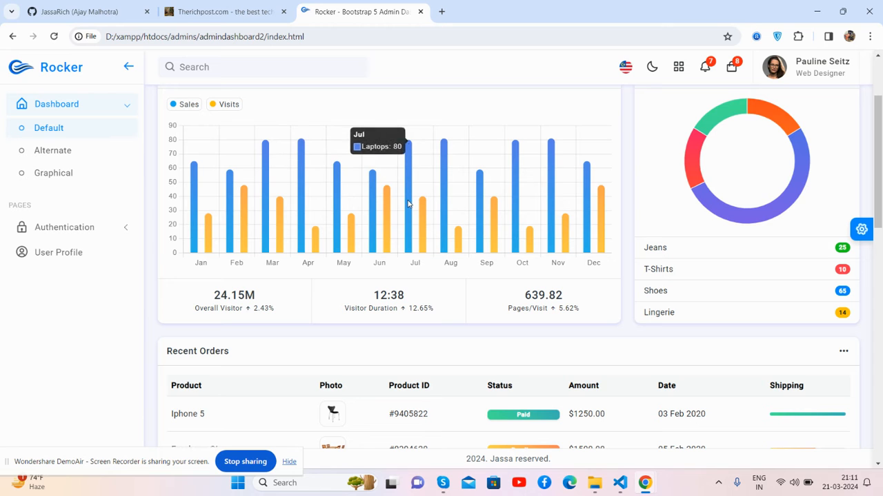
{"action": "scroll", "scroll_direction": "up", "scroll_amount": 3}
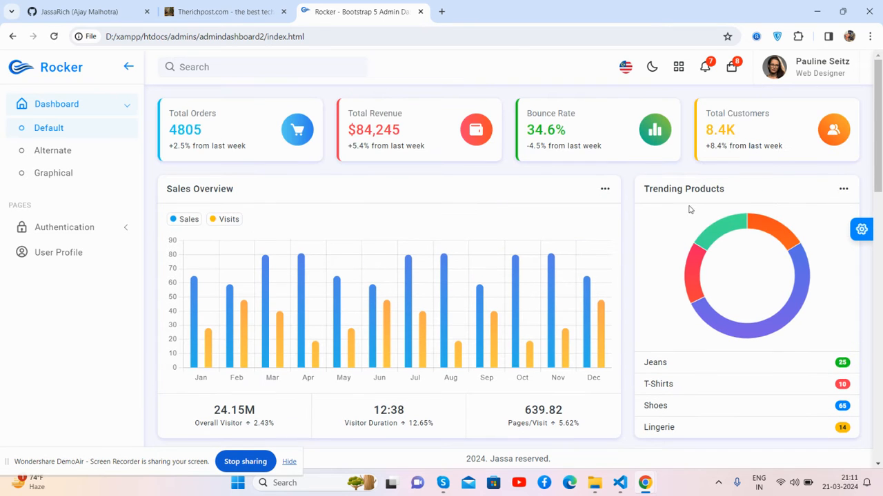
{"action": "scroll", "scroll_direction": "down", "scroll_amount": 3}
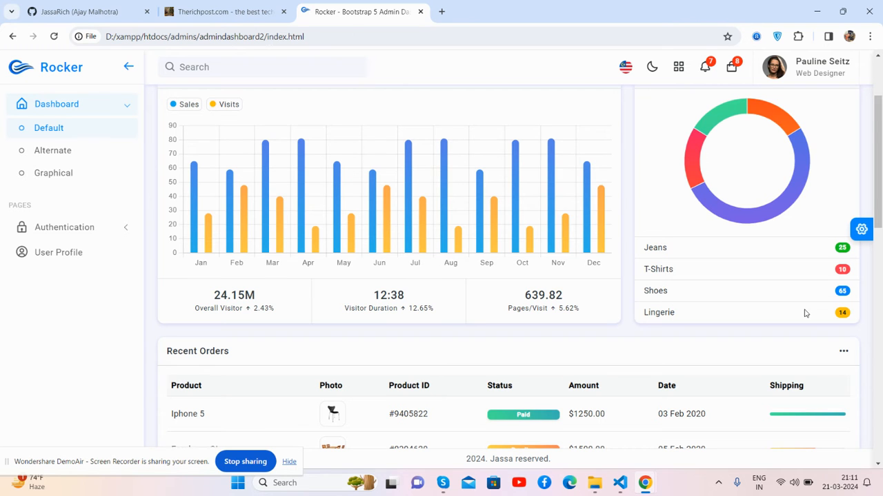
{"action": "scroll", "scroll_direction": "down", "scroll_amount": 3}
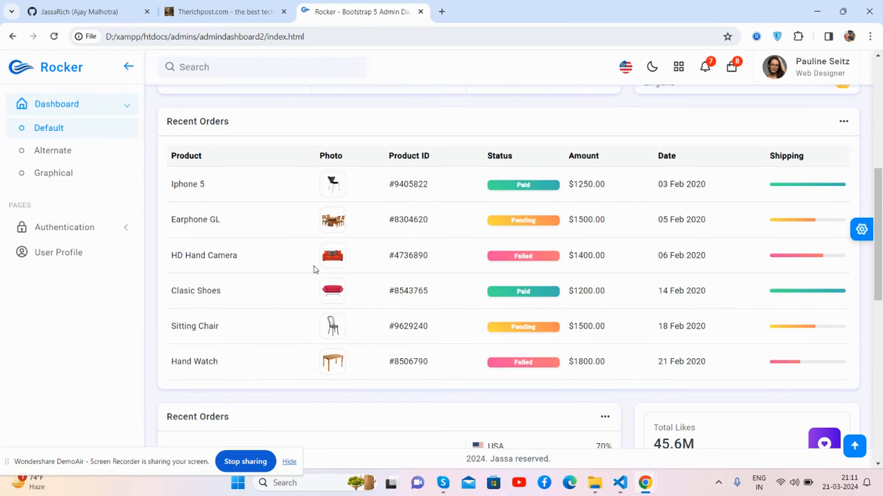
{"action": "mouse_move", "coordinate": [678, 251]}
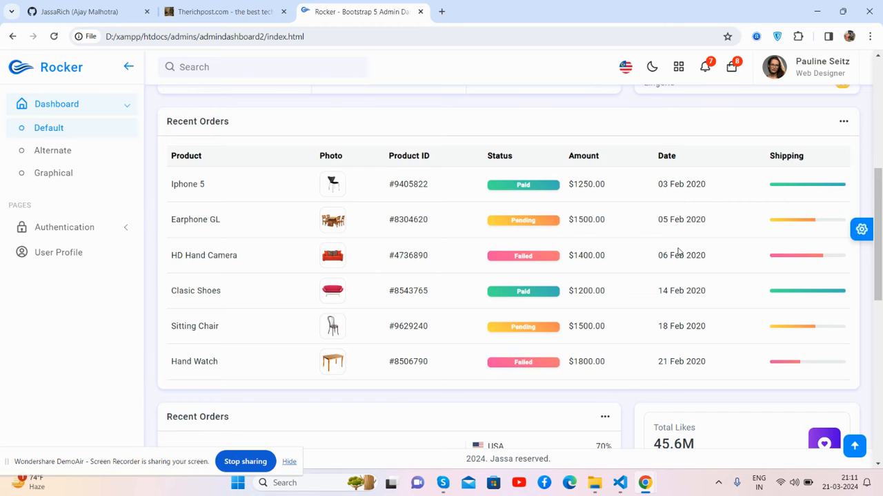
{"action": "scroll", "scroll_direction": "down", "scroll_amount": 3}
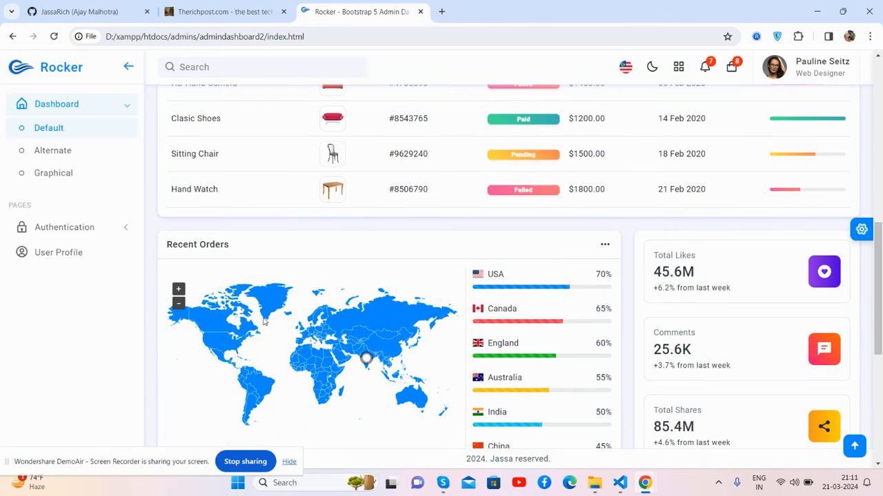
{"action": "mouse_move", "coordinate": [529, 295]}
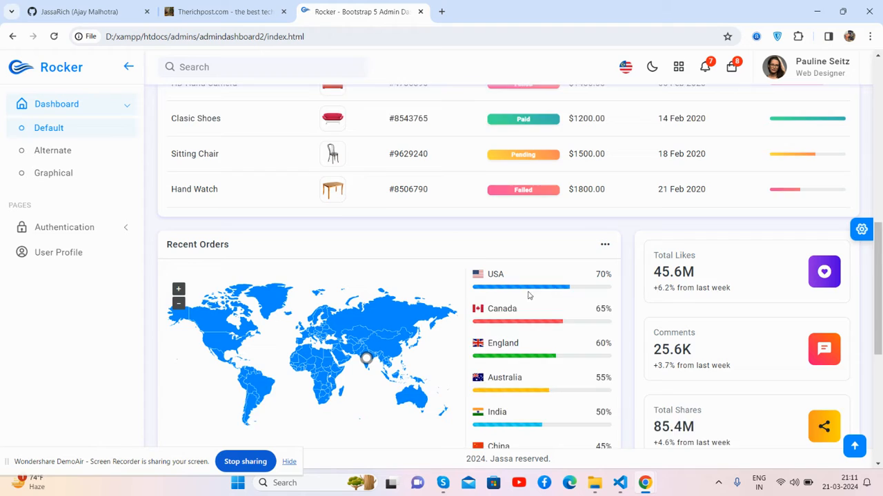
{"action": "scroll", "scroll_direction": "down", "scroll_amount": 3}
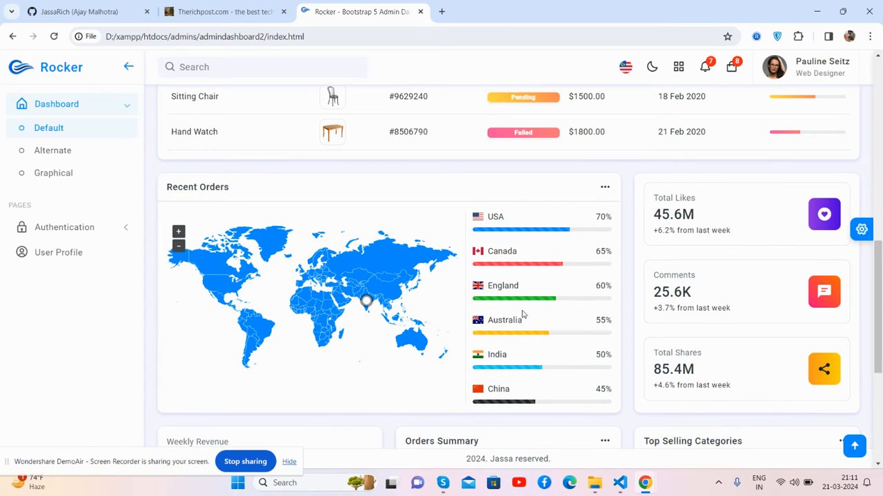
{"action": "mouse_move", "coordinate": [667, 207]}
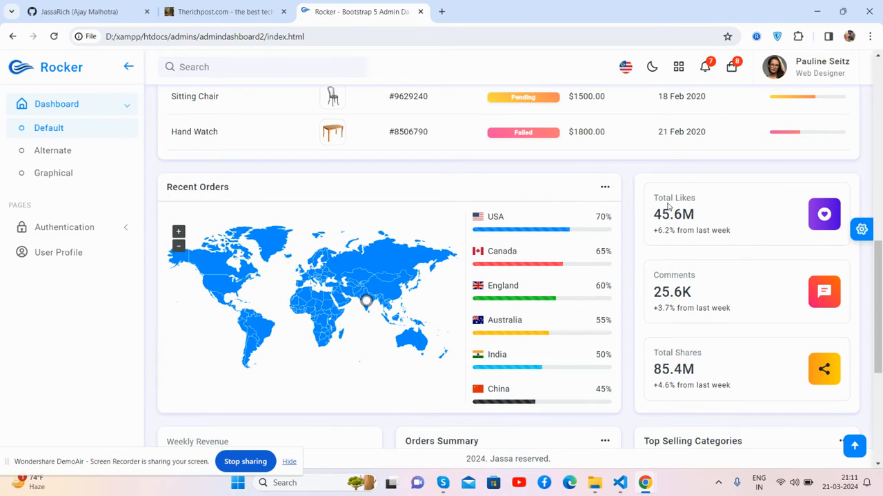
{"action": "scroll", "scroll_direction": "down", "scroll_amount": 3}
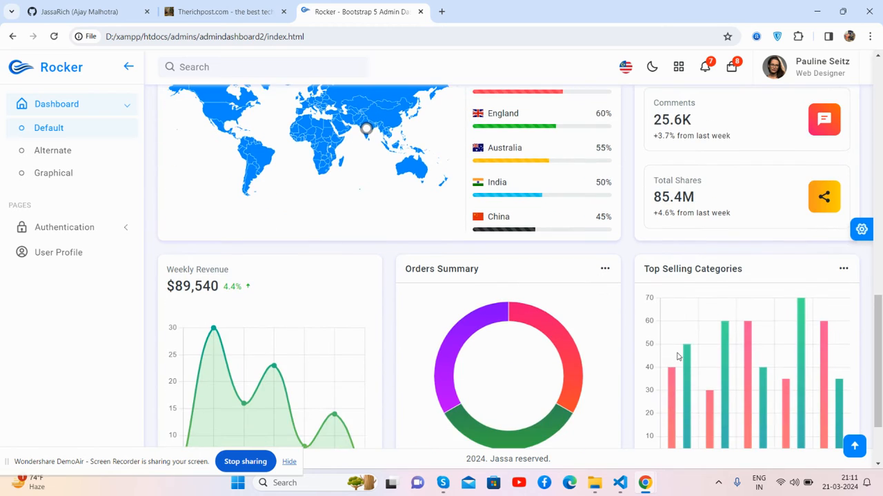
{"action": "scroll", "scroll_direction": "down", "scroll_amount": 3}
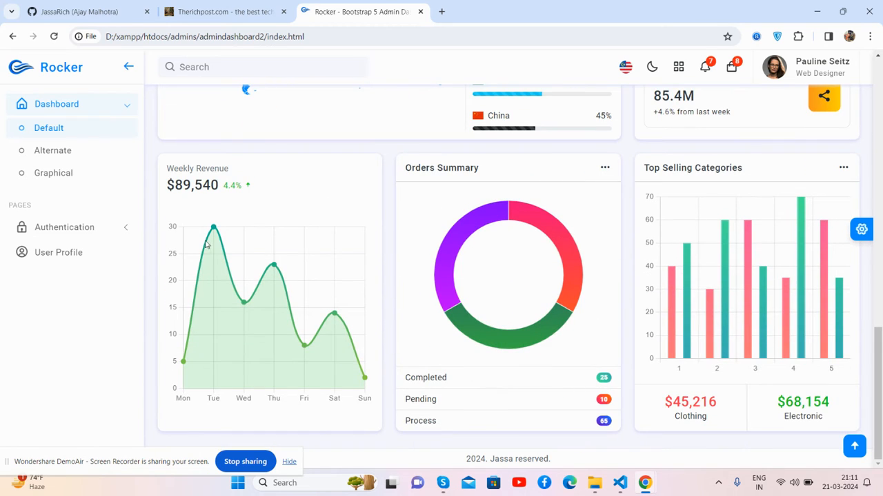
{"action": "mouse_move", "coordinate": [273, 277]}
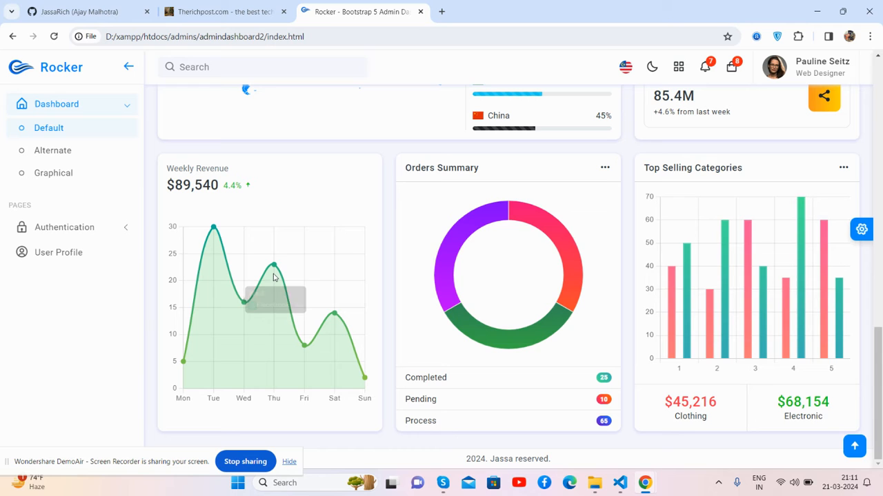
{"action": "mouse_move", "coordinate": [732, 312]}
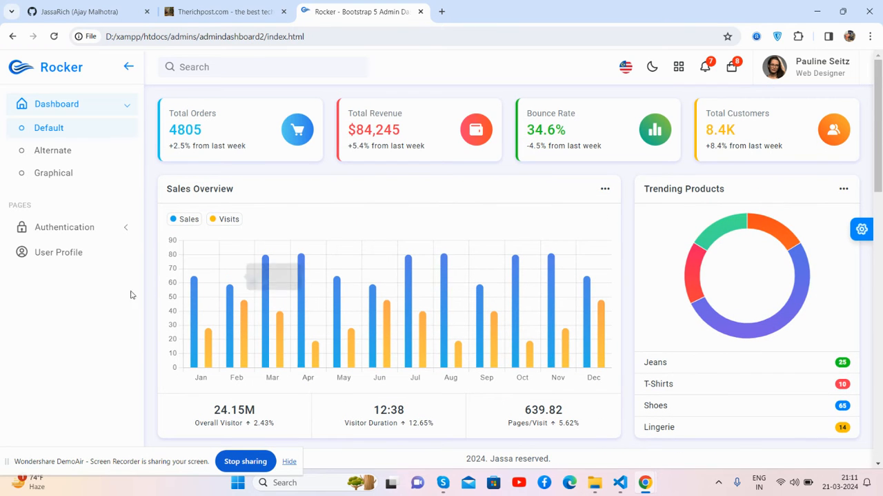
Visit User Profile, expand Authentication > Basic in the sidebar, then return to Dashboard
{"action": "left_click", "coordinate": [58, 251]}
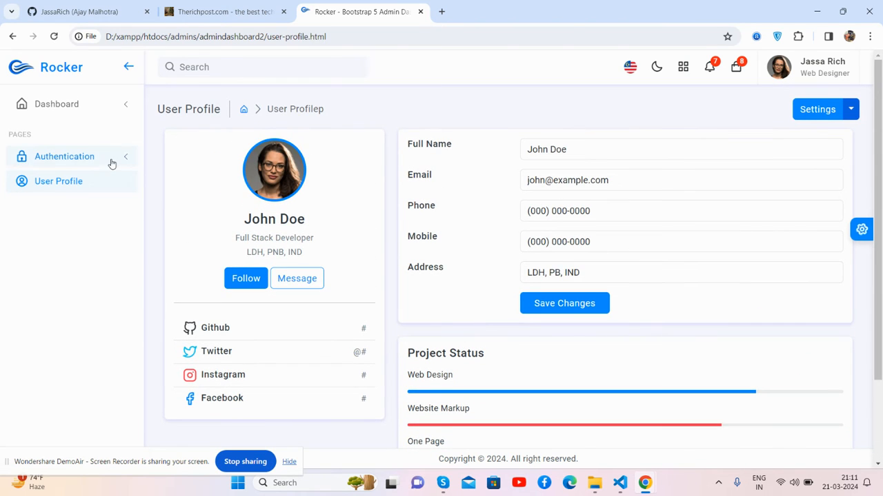
{"action": "left_click", "coordinate": [63, 157]}
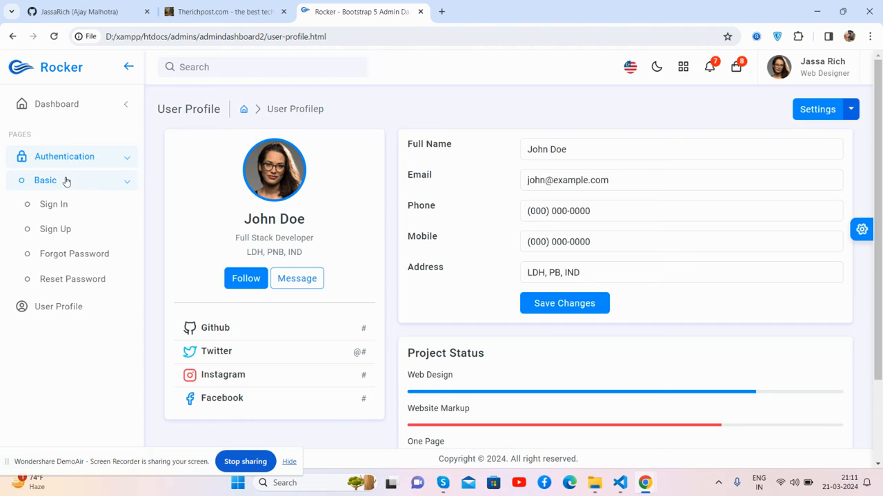
{"action": "left_click", "coordinate": [52, 204]}
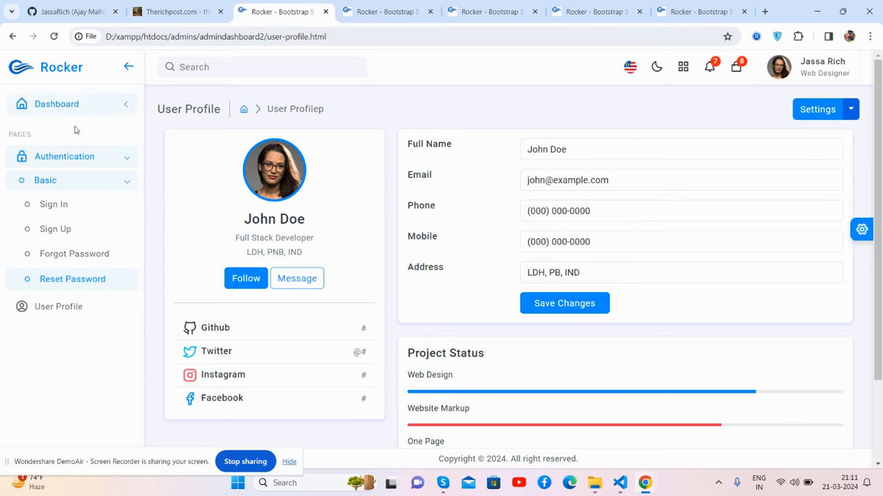
{"action": "left_click", "coordinate": [56, 104]}
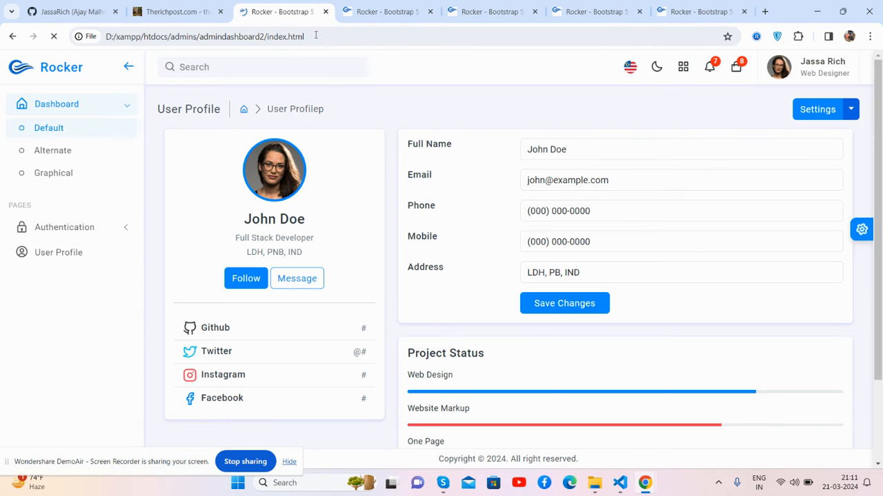
View the Sign In tab, then close the Sign In, Forgot Password and Reset Password tabs
{"action": "left_click", "coordinate": [386, 11]}
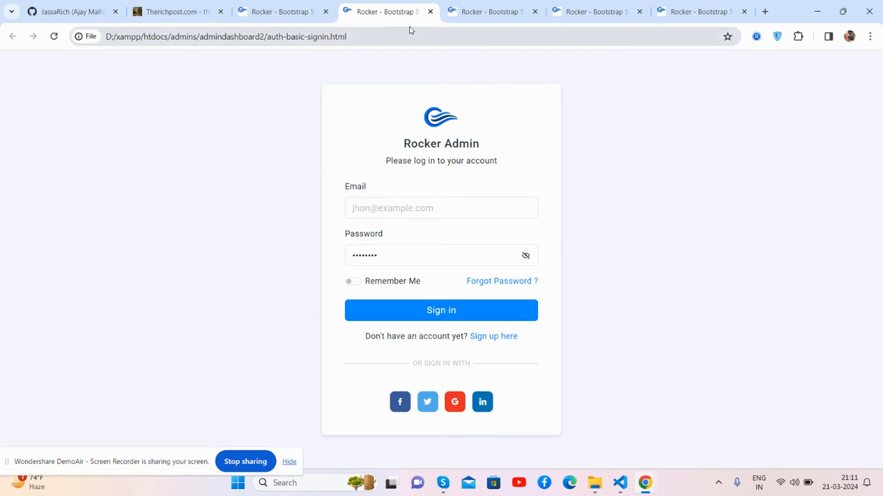
{"action": "left_click", "coordinate": [494, 337]}
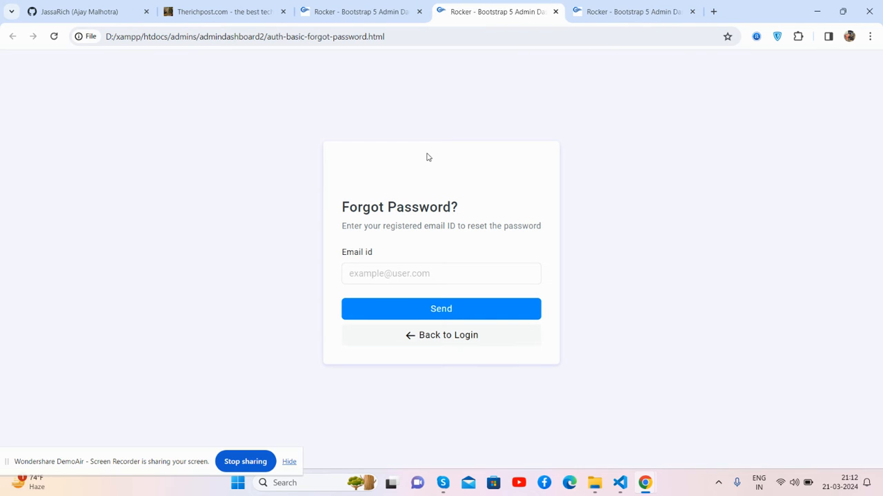
{"action": "left_click", "coordinate": [441, 309]}
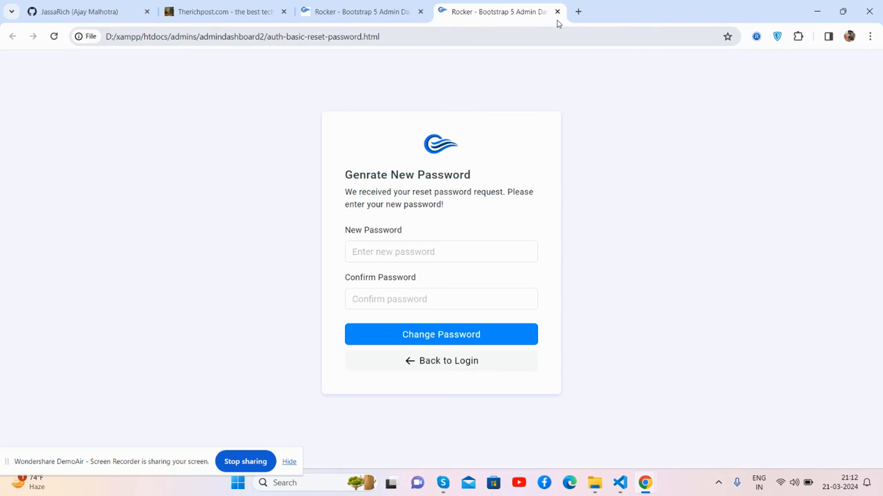
{"action": "left_click", "coordinate": [558, 11]}
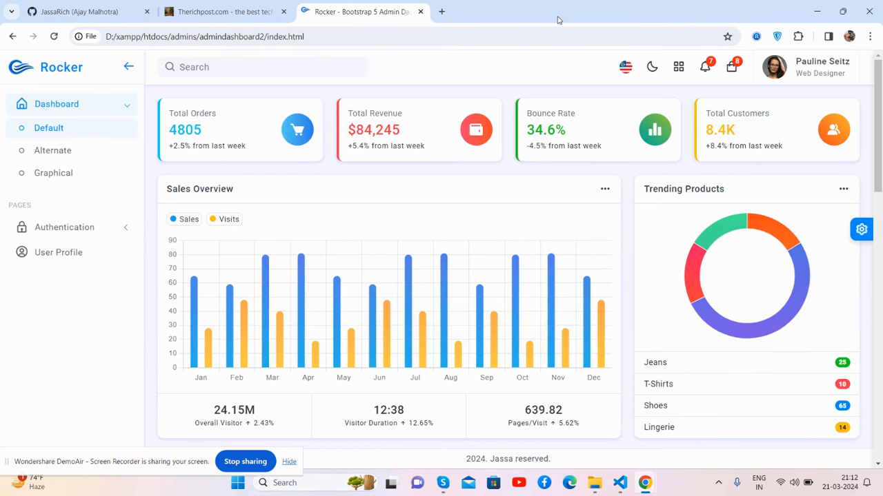
{"action": "mouse_move", "coordinate": [874, 149]}
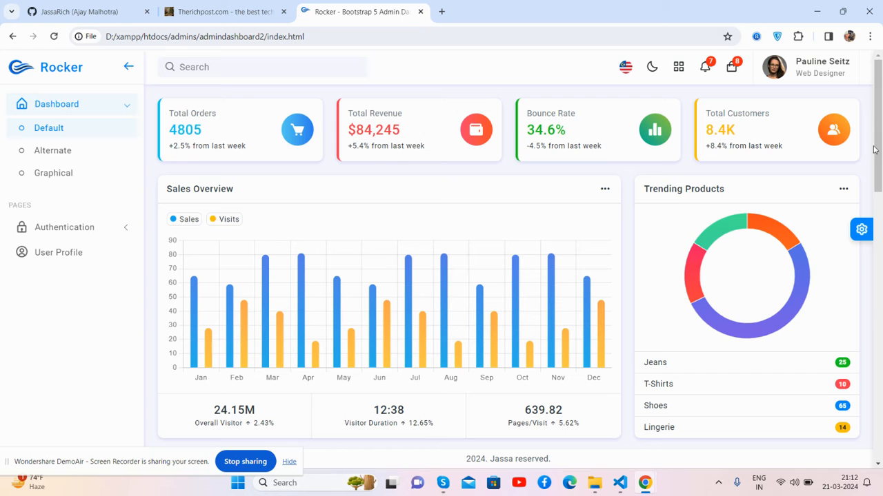
In the theme customizer try a purple header and dark sidebar, ending on the blue sidebar gradient
{"action": "left_click", "coordinate": [861, 229]}
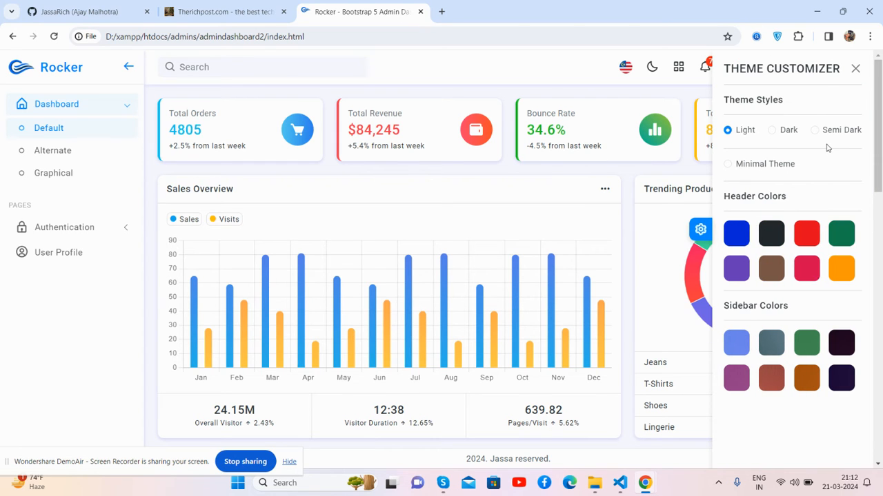
{"action": "mouse_move", "coordinate": [776, 131]}
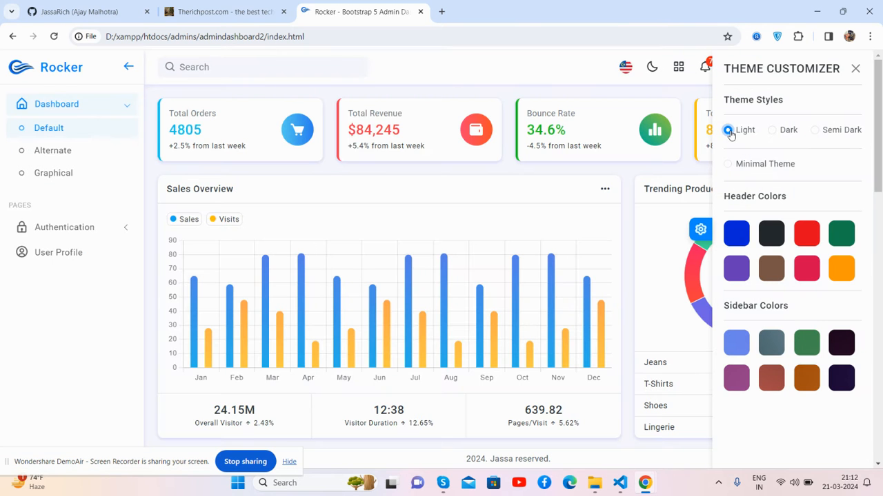
{"action": "left_click", "coordinate": [771, 233]}
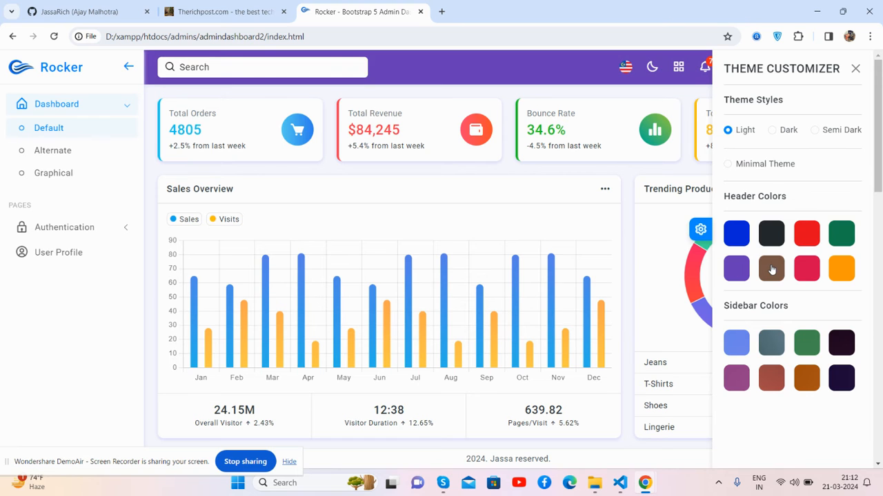
{"action": "left_click", "coordinate": [737, 233]}
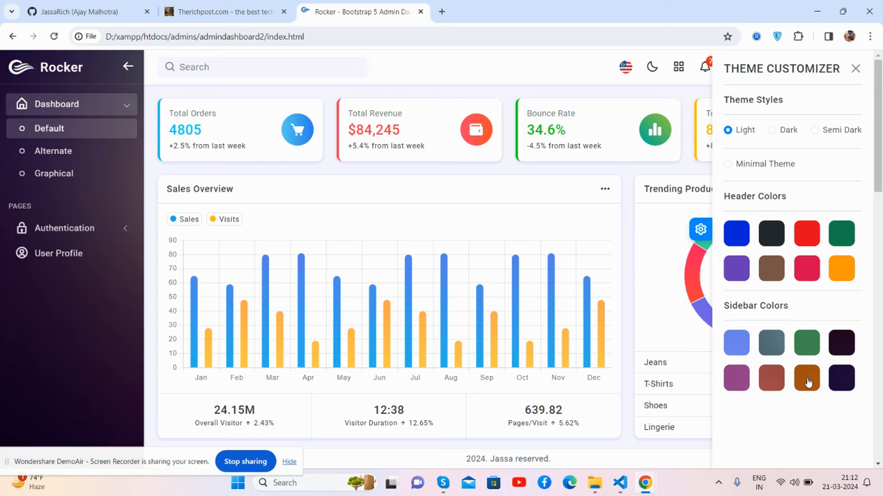
{"action": "left_click", "coordinate": [737, 342]}
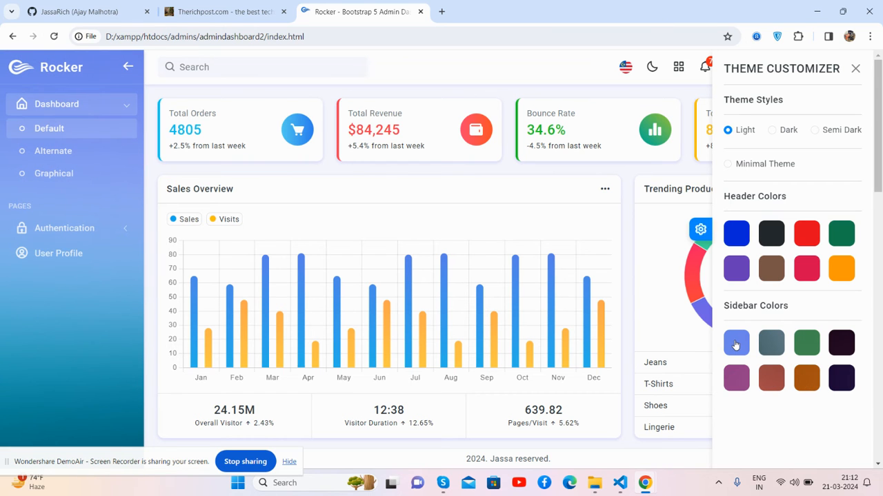
Close the theme customizer and open Chrome DevTools via Inspect
{"action": "left_click", "coordinate": [855, 69]}
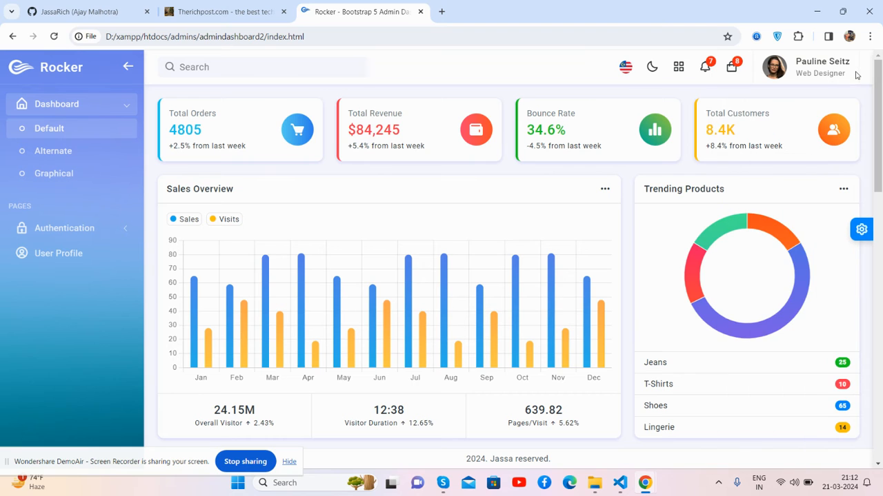
{"action": "mouse_move", "coordinate": [218, 77]}
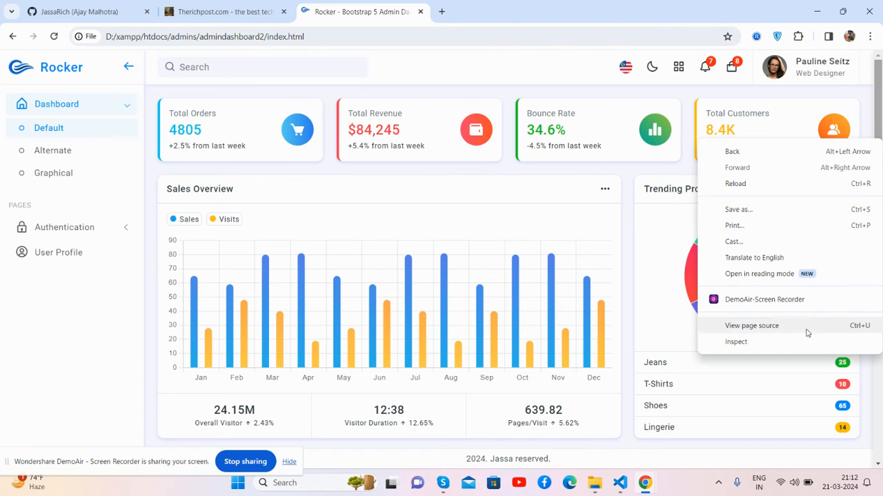
{"action": "left_click", "coordinate": [736, 342]}
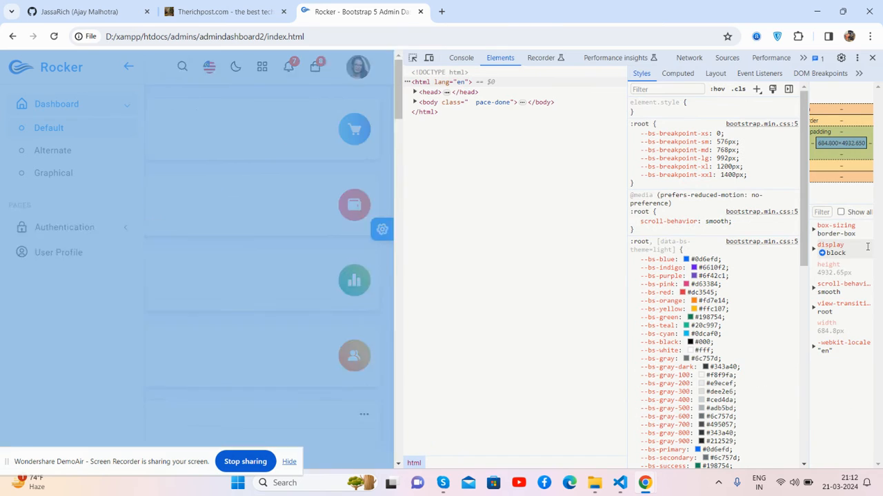
Emulate the dashboard as an iPhone 14 Pro Max at 100% zoom and scroll through it
{"action": "left_click", "coordinate": [429, 58]}
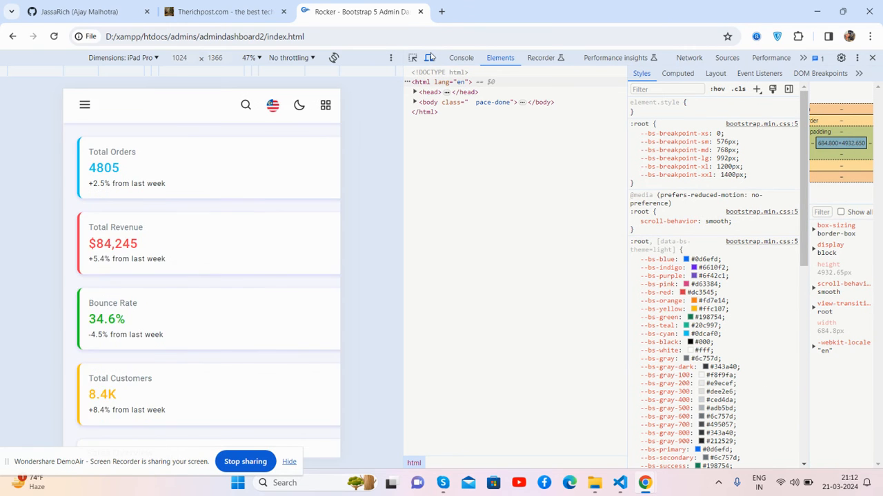
{"action": "left_click", "coordinate": [122, 58]}
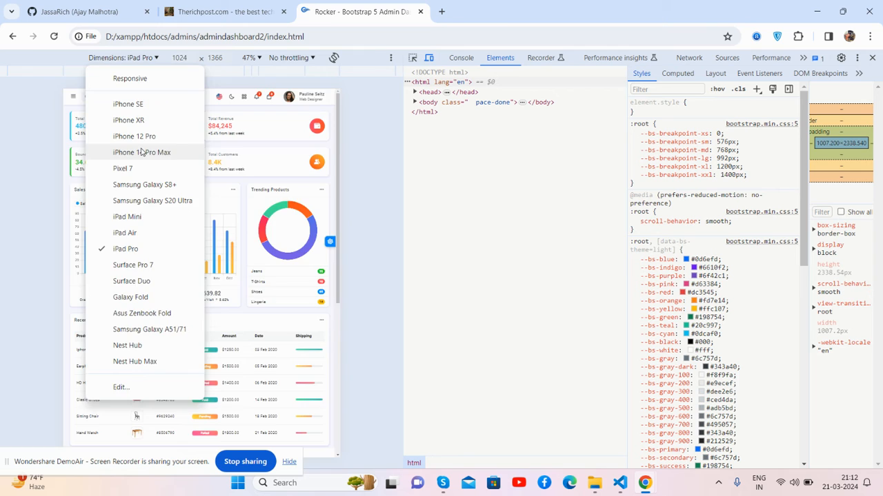
{"action": "left_click", "coordinate": [141, 151]}
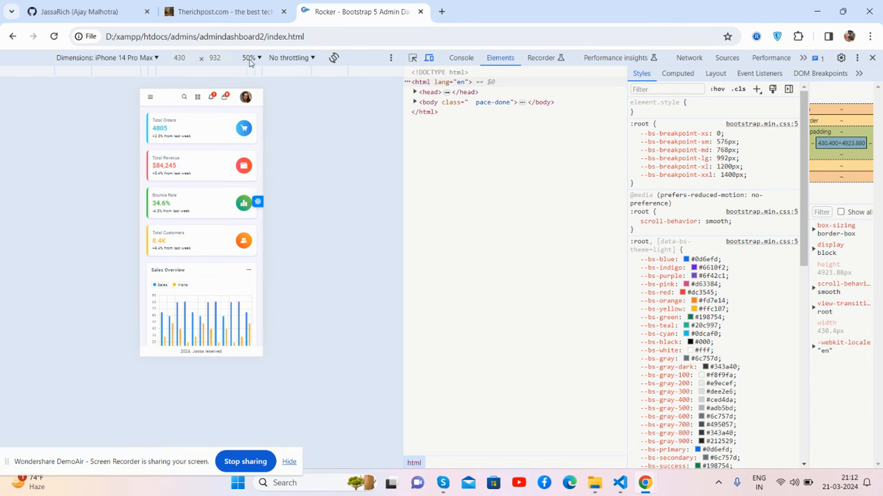
{"action": "left_click", "coordinate": [248, 58]}
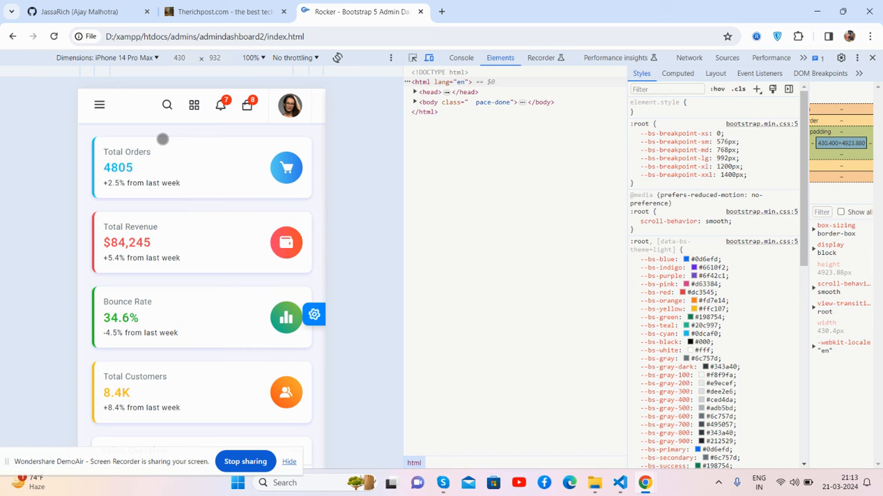
{"action": "scroll", "scroll_direction": "down", "scroll_amount": 3}
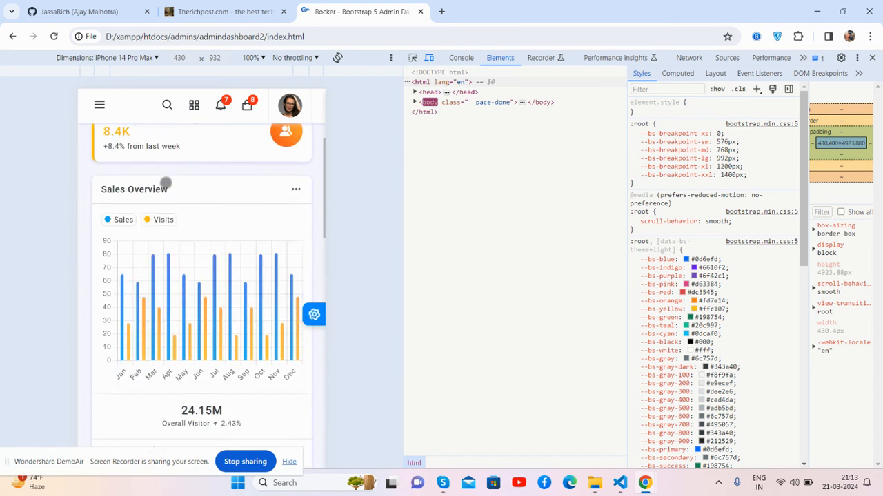
{"action": "scroll", "scroll_direction": "down", "scroll_amount": 3}
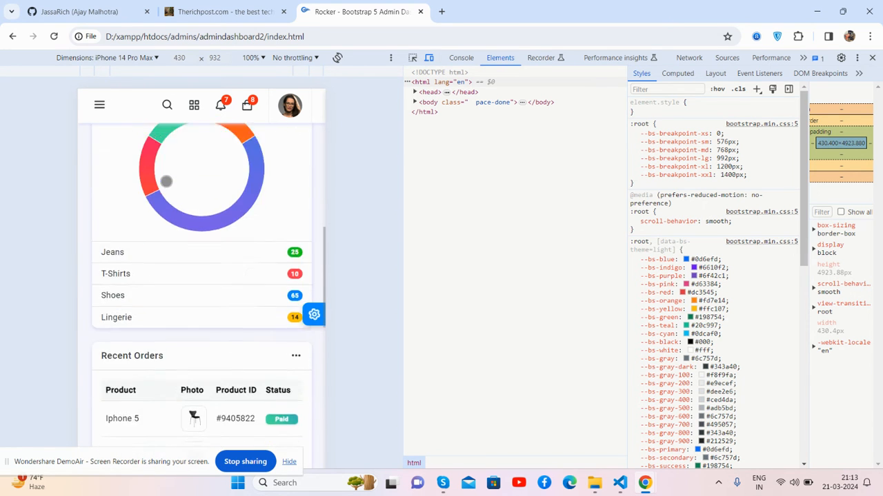
Use the mobile side navigation to visit User Profile and return to the Dashboard
{"action": "left_click", "coordinate": [100, 105]}
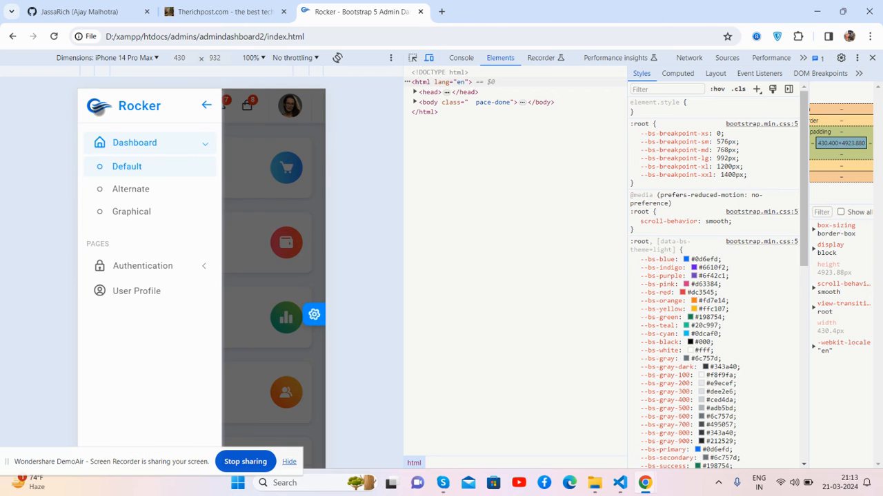
{"action": "left_click", "coordinate": [137, 290]}
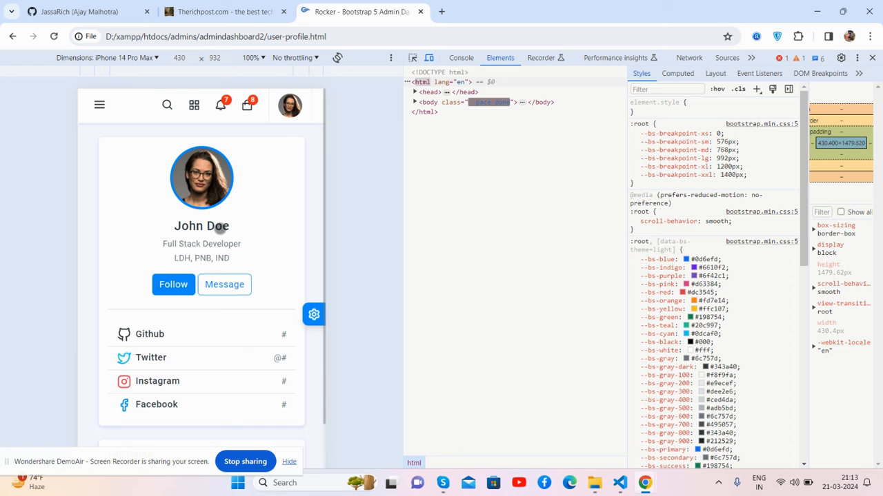
{"action": "left_click", "coordinate": [99, 105]}
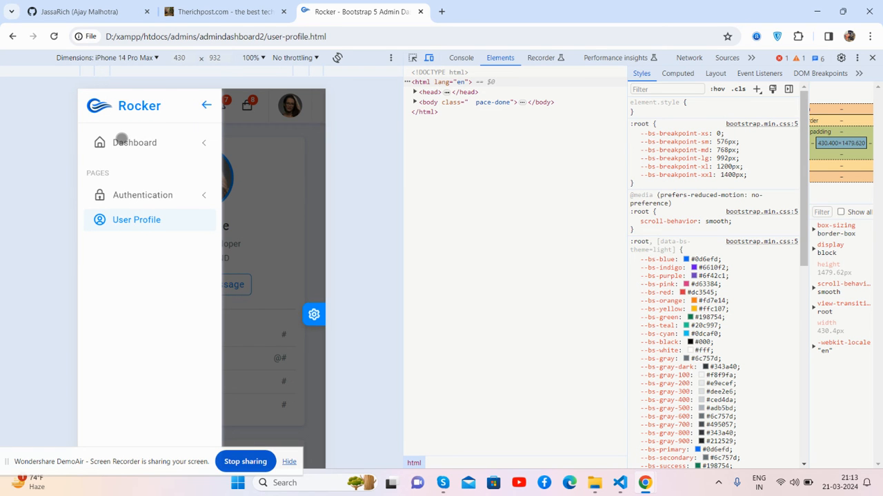
{"action": "left_click", "coordinate": [135, 142]}
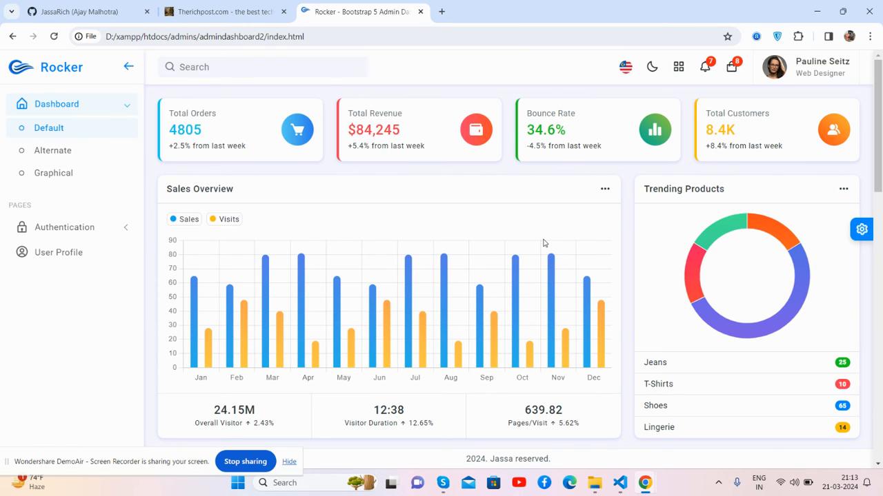
Browse Therichpost's Free Admin Dashboard Templates category, then return to the Rocker tab
{"action": "left_click", "coordinate": [223, 11]}
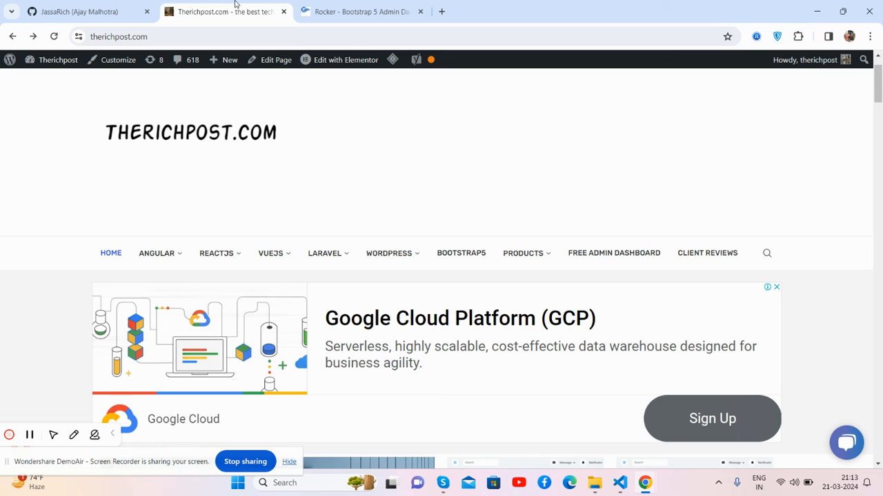
{"action": "left_click", "coordinate": [613, 254]}
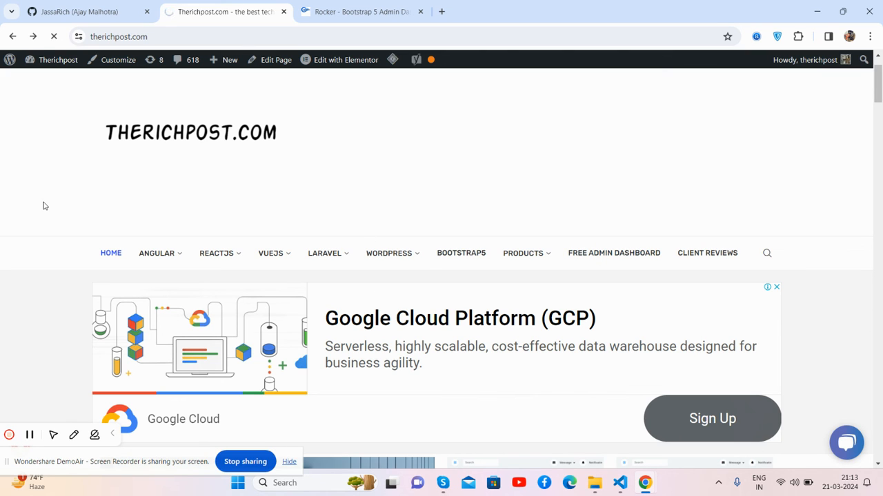
{"action": "left_click", "coordinate": [612, 254]}
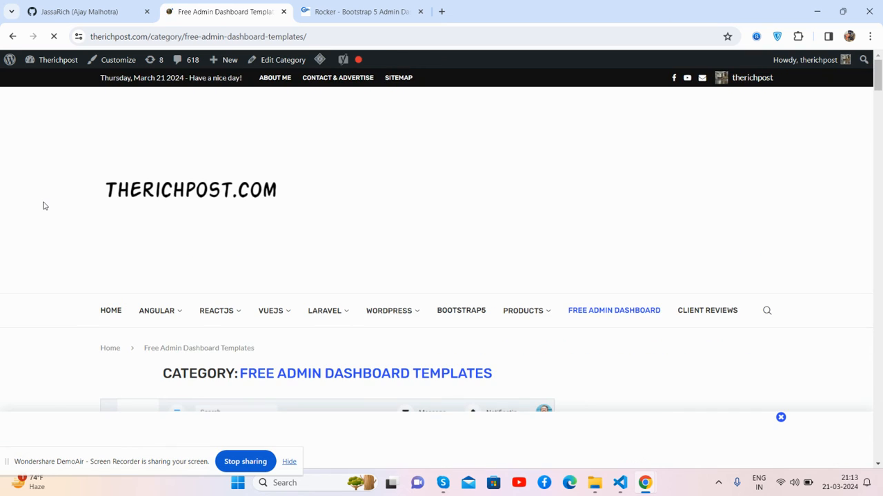
{"action": "scroll", "scroll_direction": "down", "scroll_amount": 3}
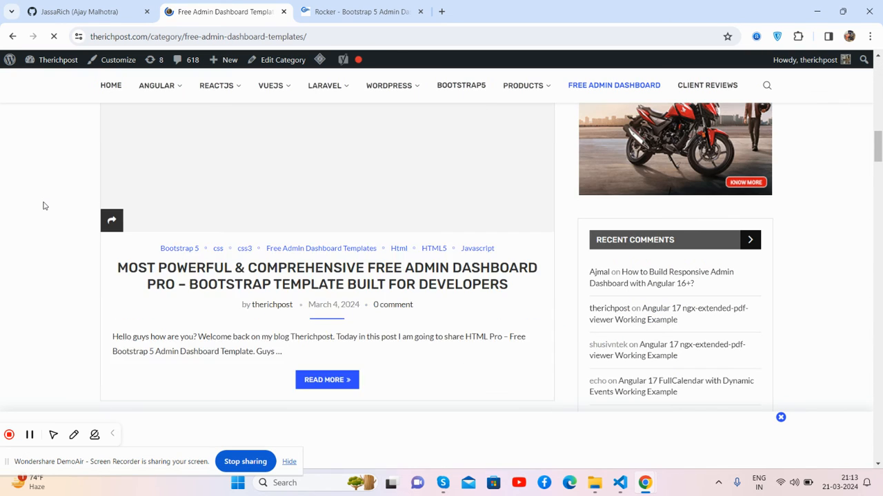
{"action": "scroll", "scroll_direction": "down", "scroll_amount": 3}
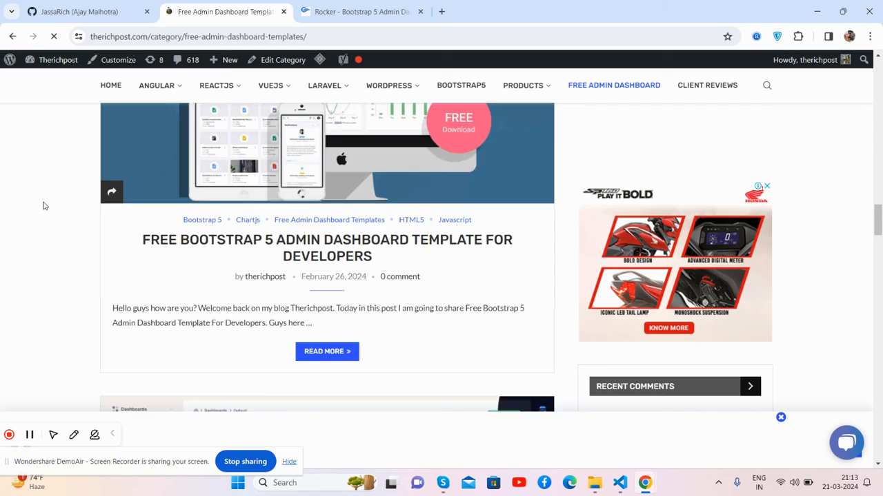
{"action": "scroll", "scroll_direction": "down", "scroll_amount": 3}
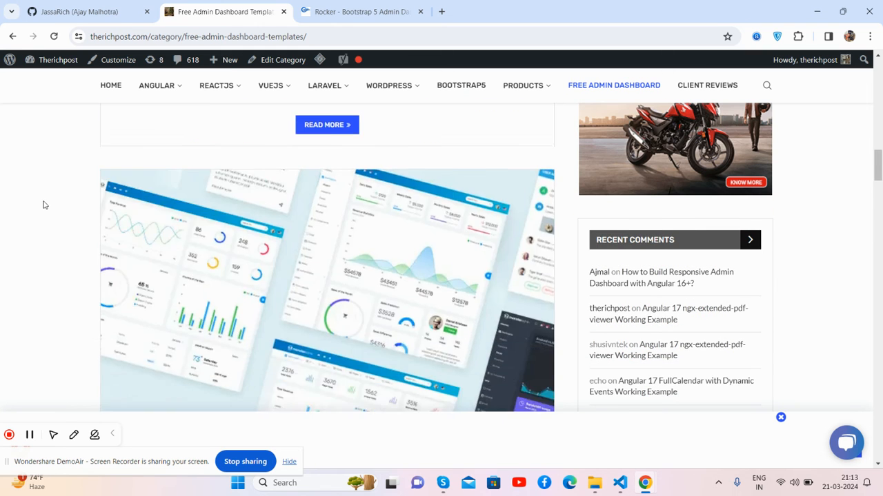
{"action": "scroll", "scroll_direction": "down", "scroll_amount": 3}
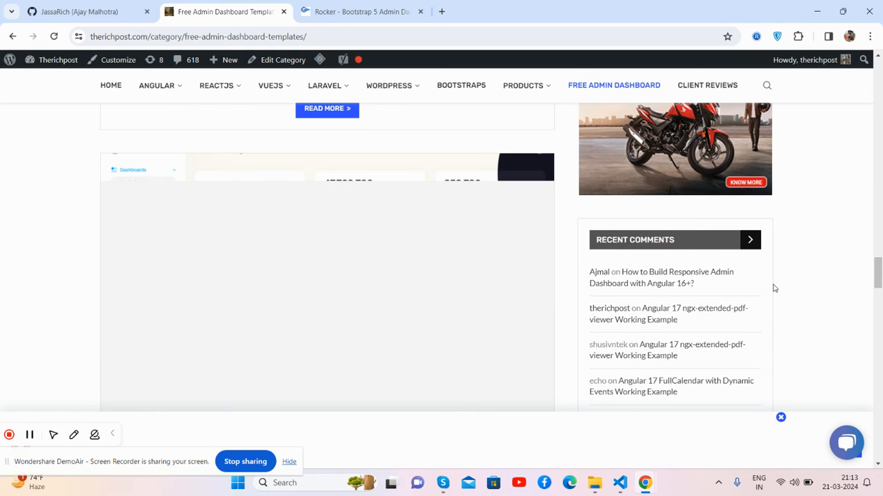
{"action": "scroll", "scroll_direction": "up", "scroll_amount": 3}
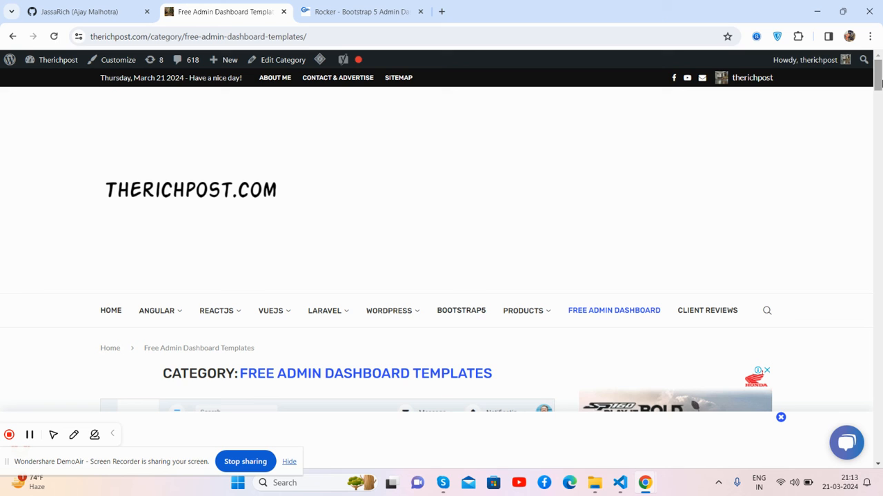
{"action": "left_click", "coordinate": [359, 11]}
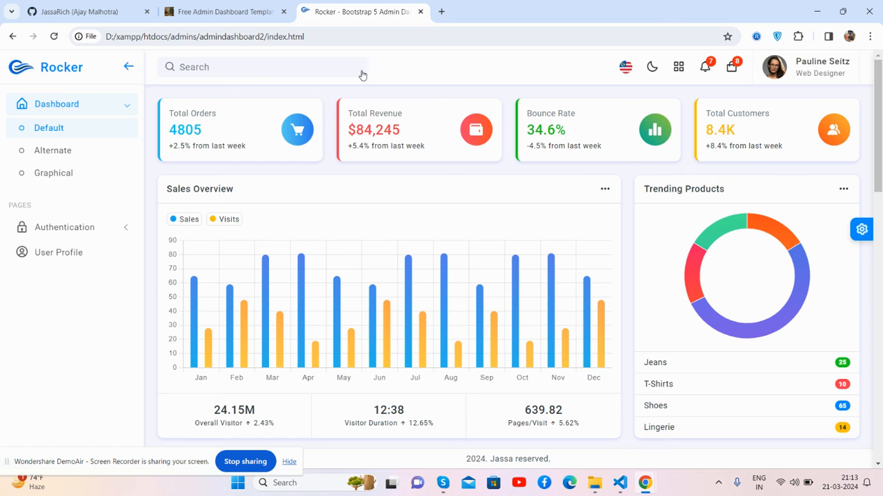
Expand Authentication > Basic to list Sign In, Sign Up, Forgot Password and Reset Password
{"action": "left_click", "coordinate": [63, 227]}
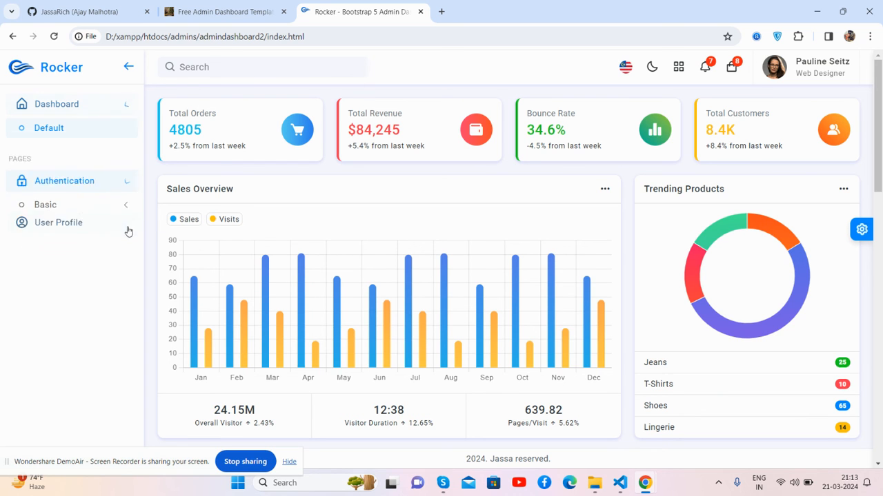
{"action": "left_click", "coordinate": [44, 204]}
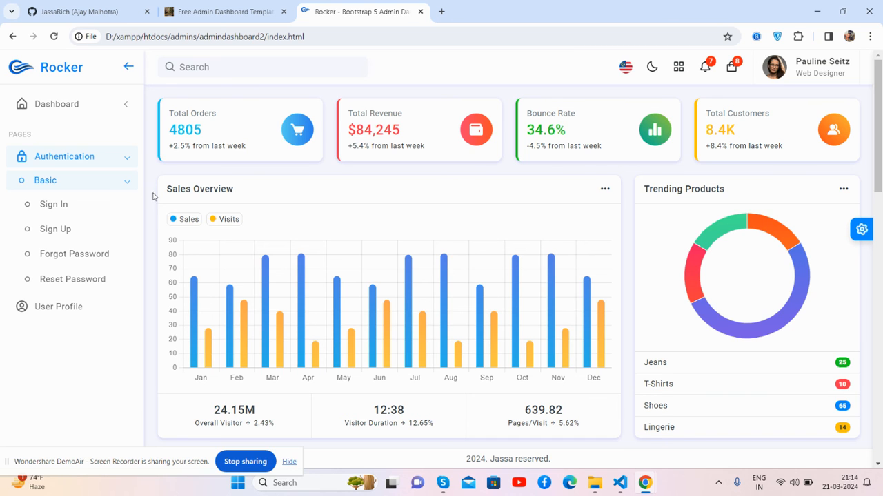
{"action": "mouse_move", "coordinate": [148, 214]}
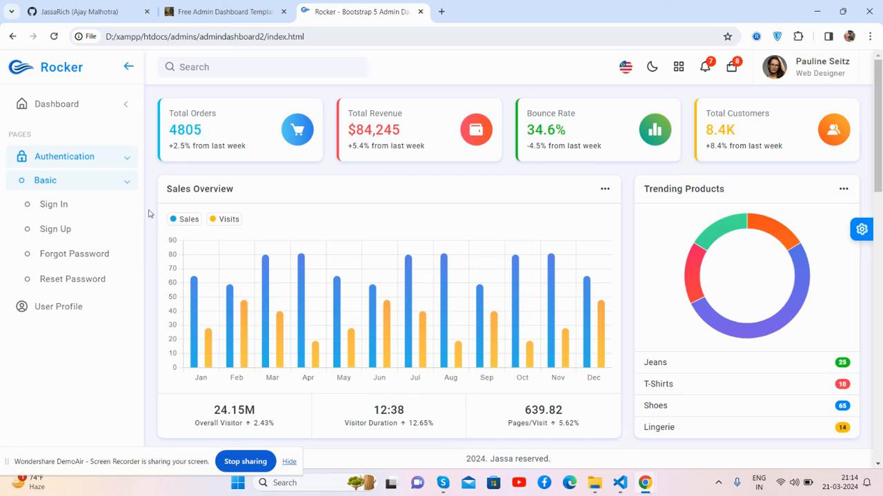